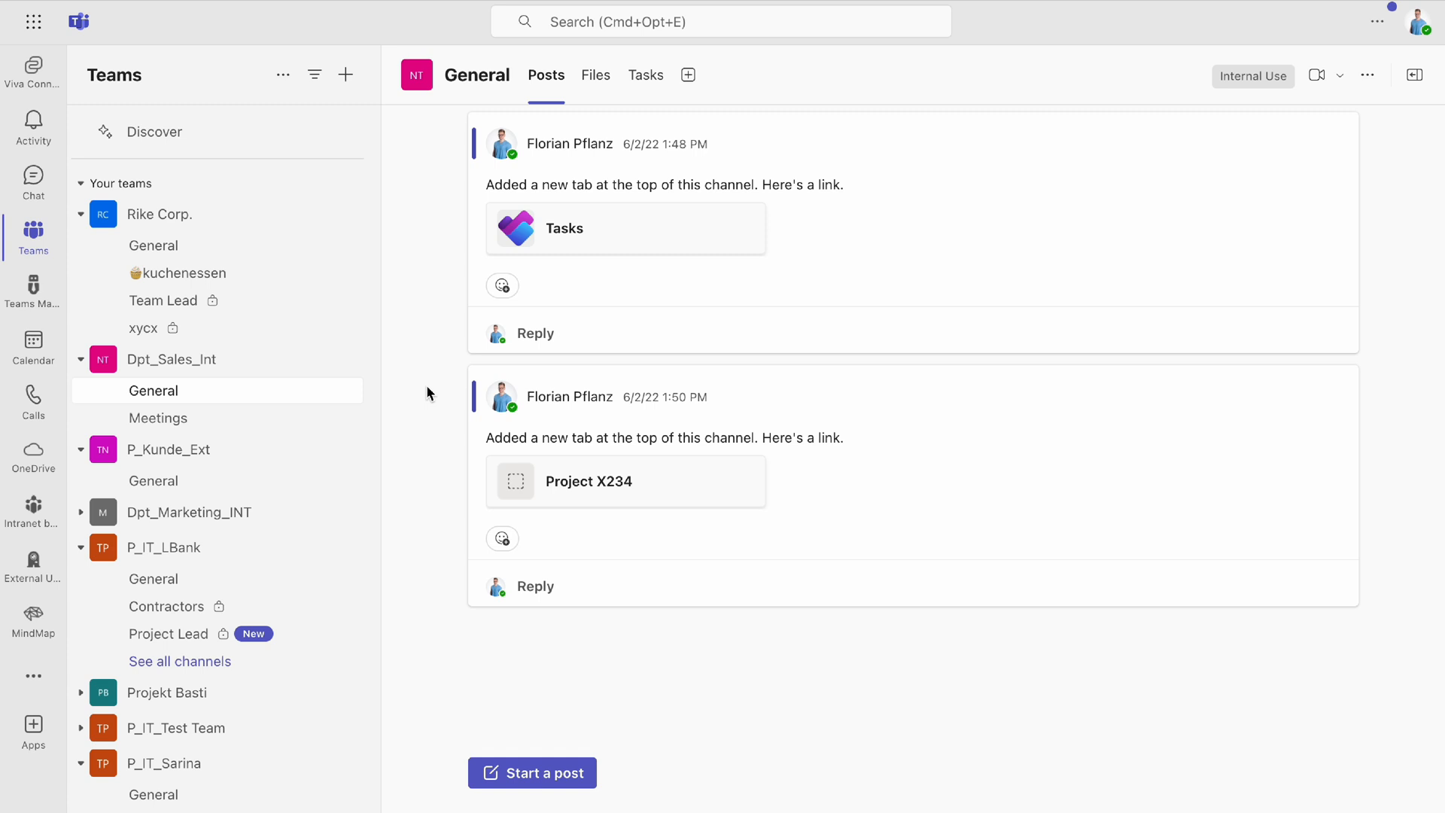
mouse_move(32, 563)
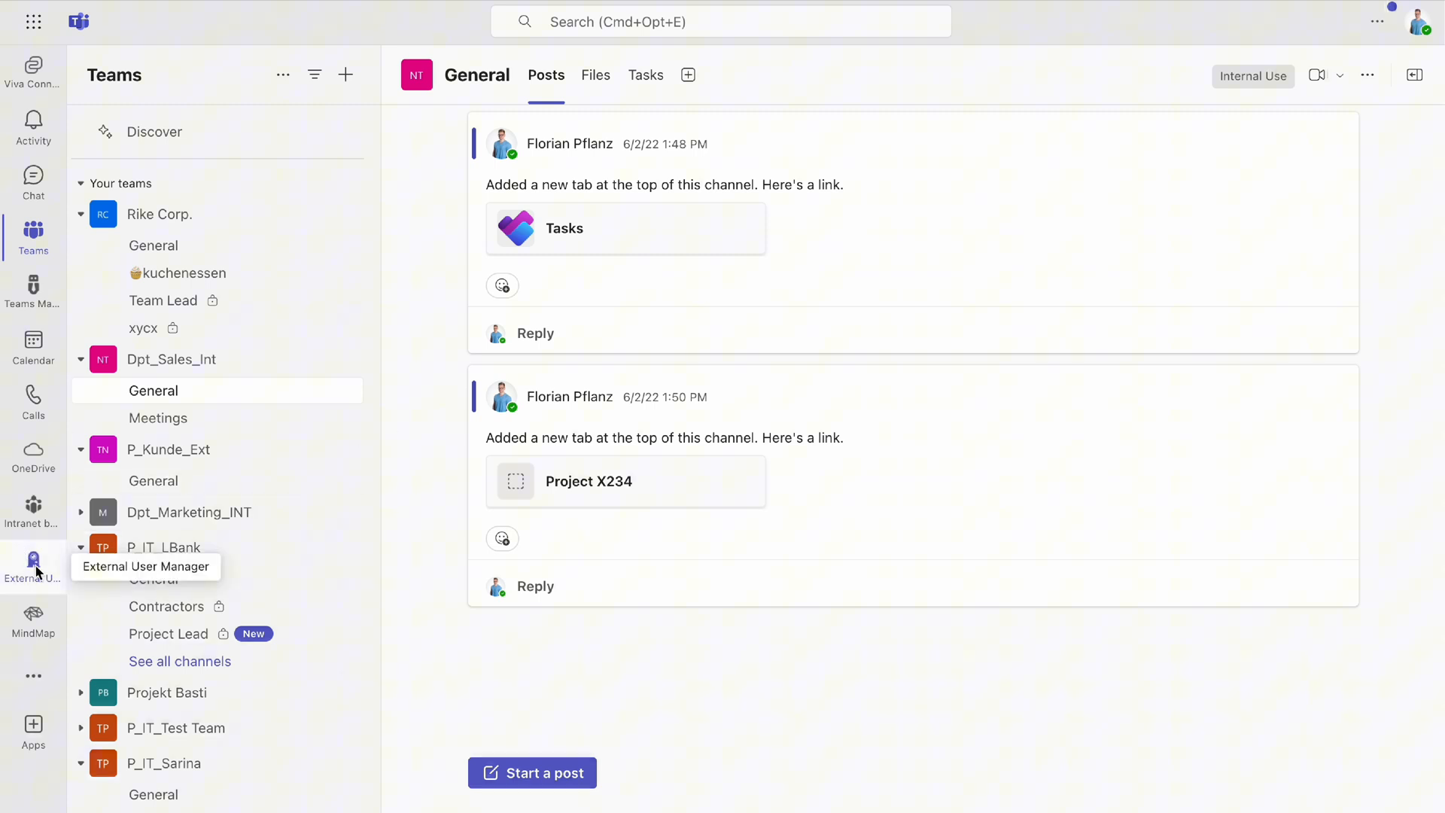
Open the External User Manager app from the Teams app bar.
click(33, 563)
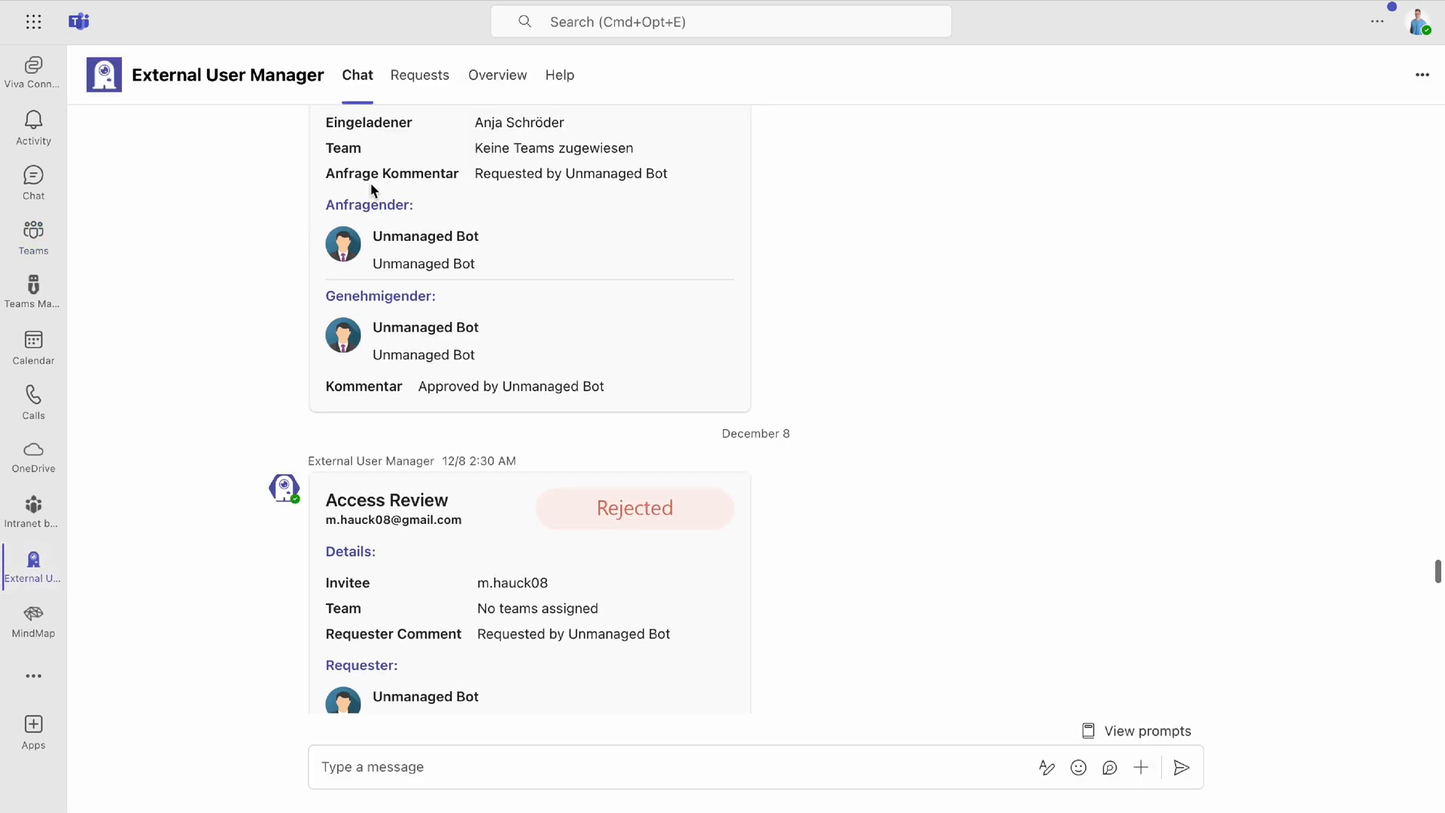
Show External User Manager's Approval settings and the Default approver group's options.
click(419, 75)
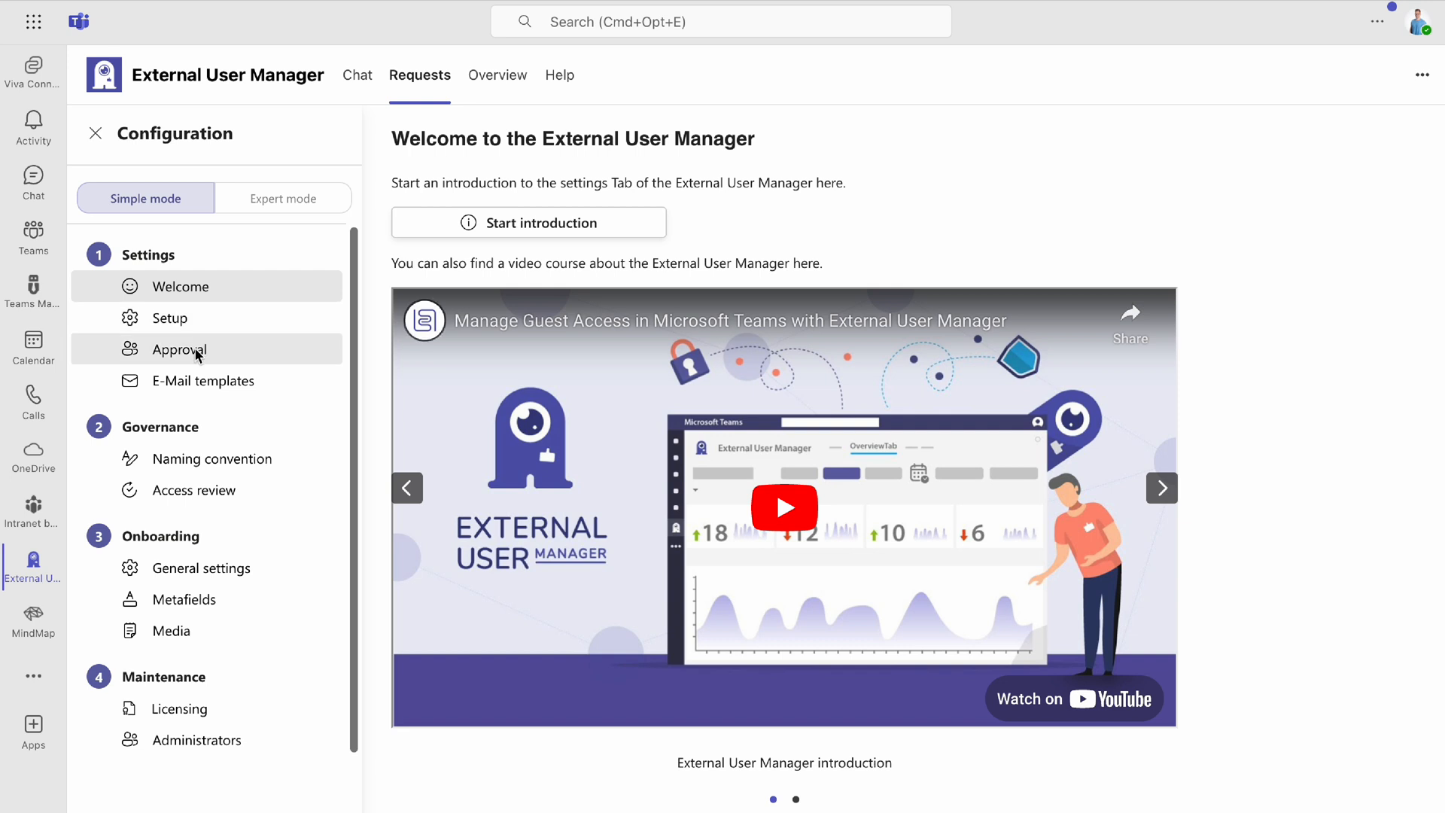
click(181, 348)
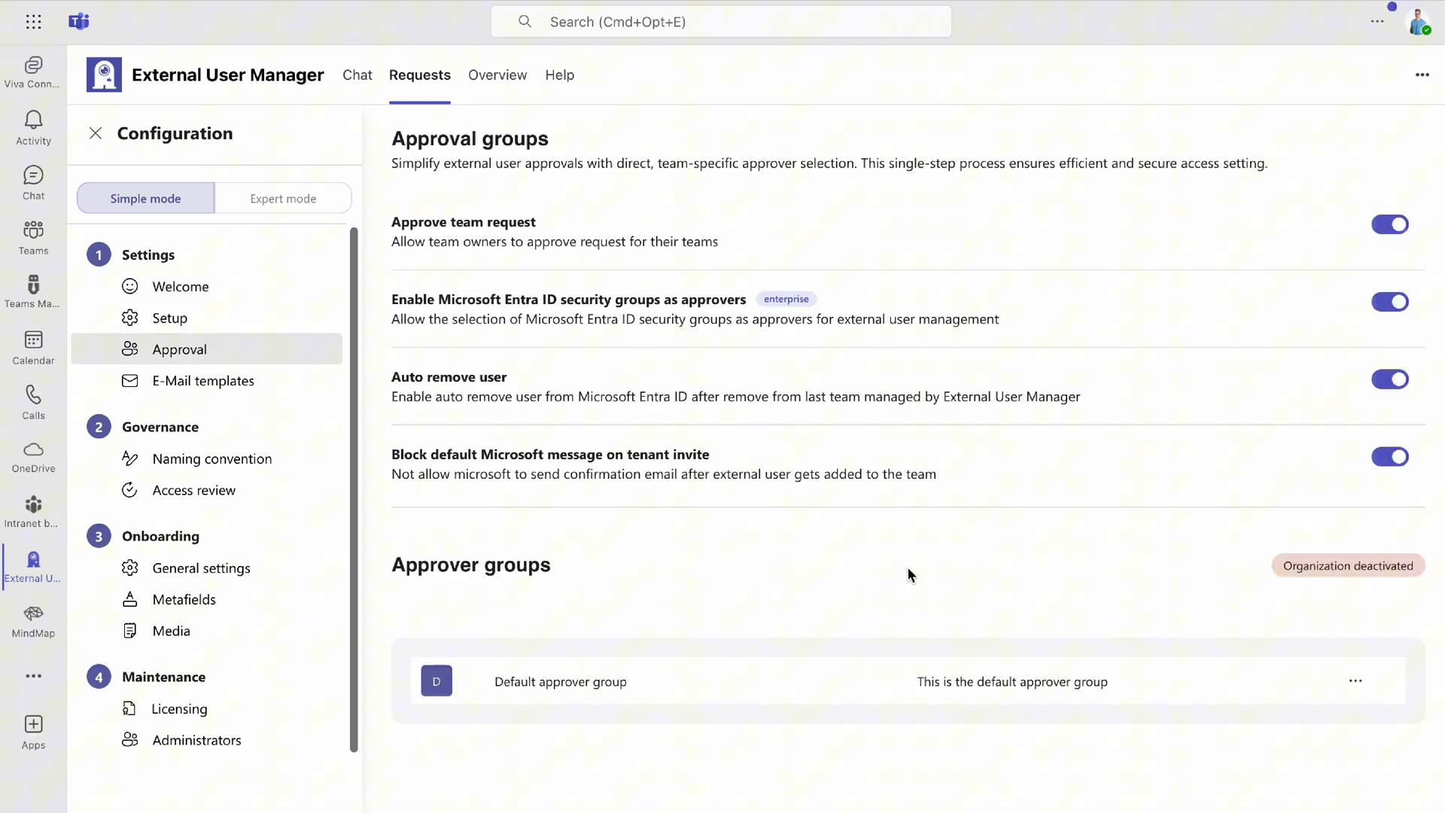
click(1355, 681)
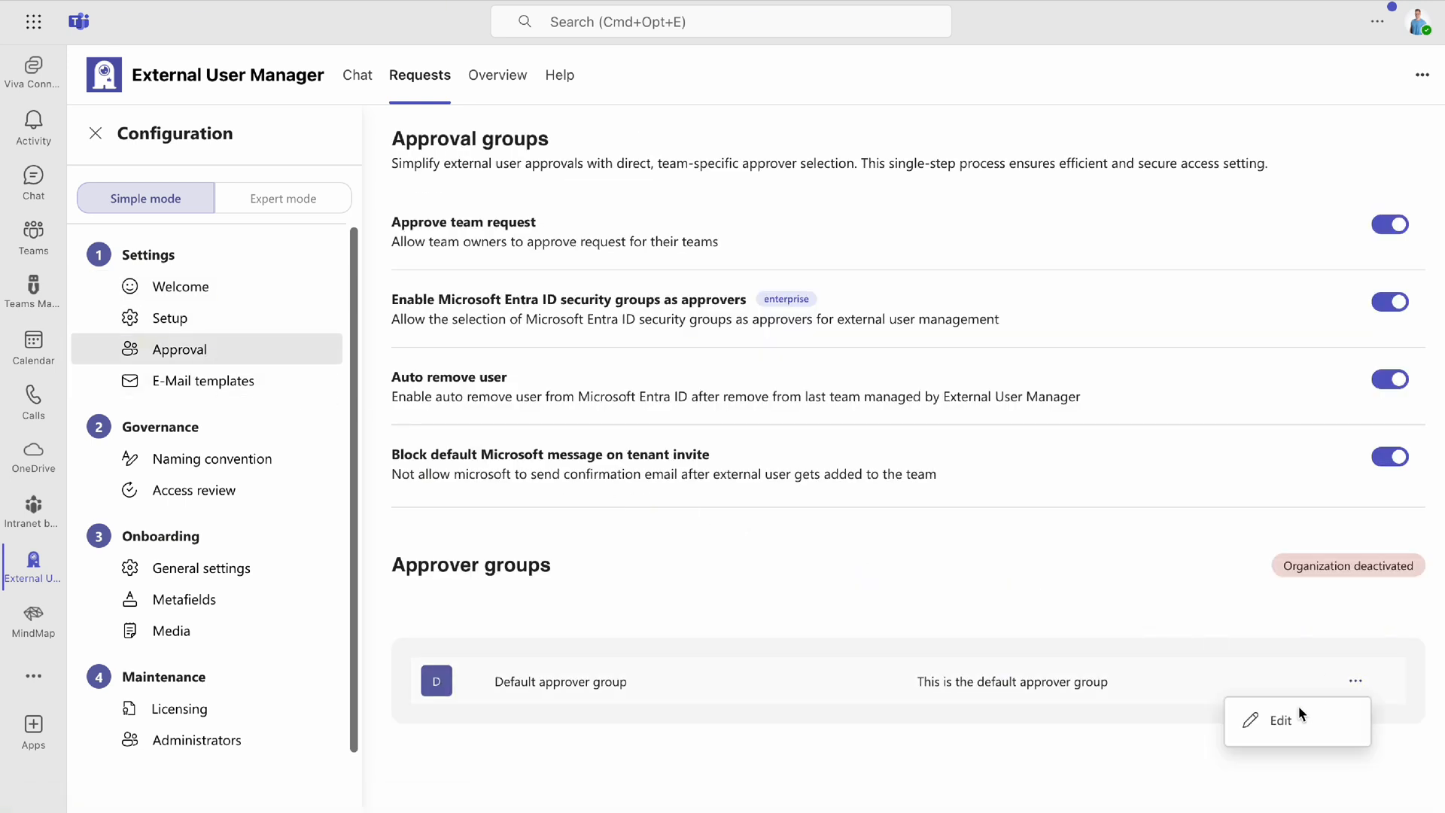
Edit the Default approver group and add another individual user as approver.
click(1280, 719)
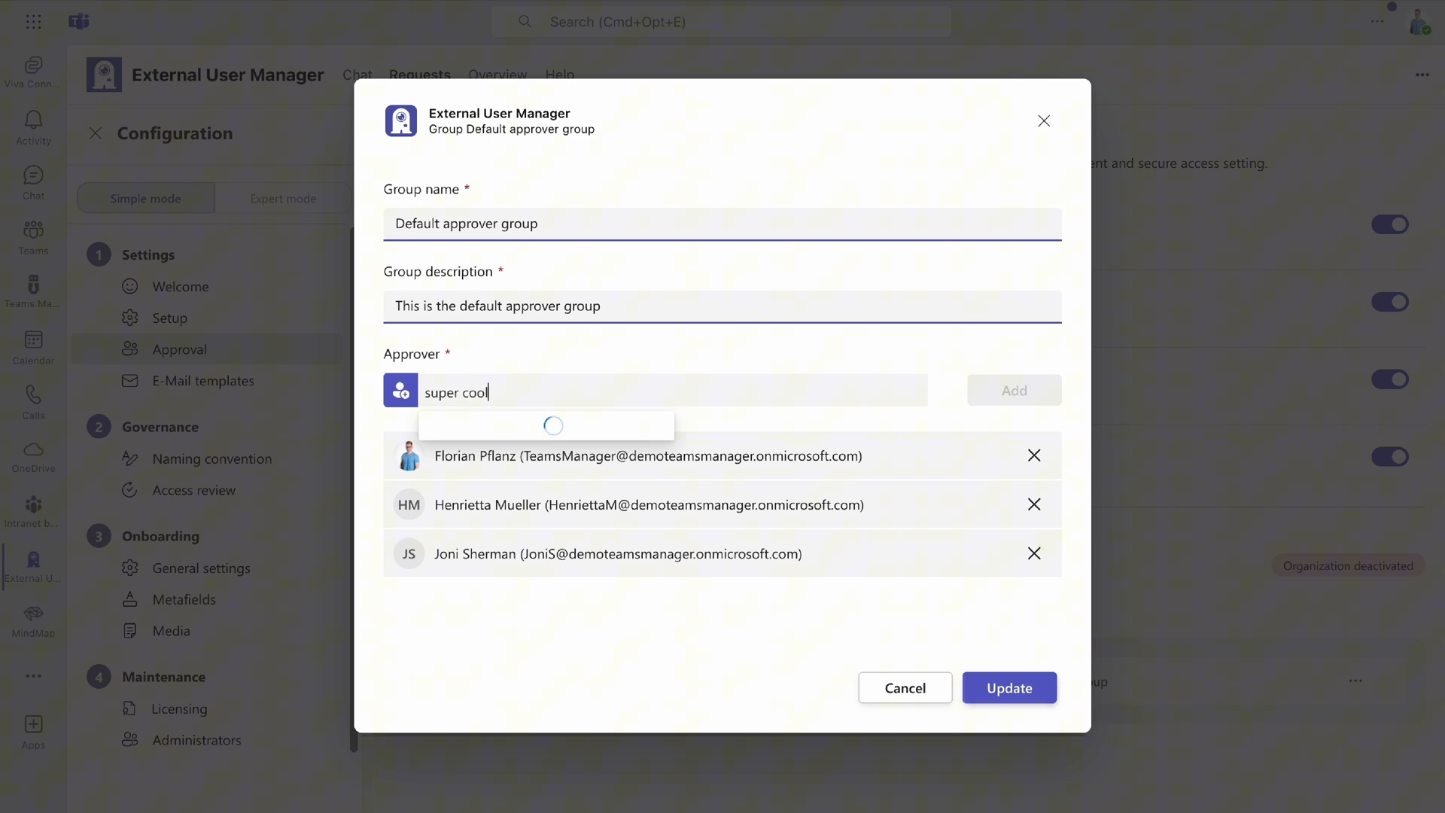
click(545, 425)
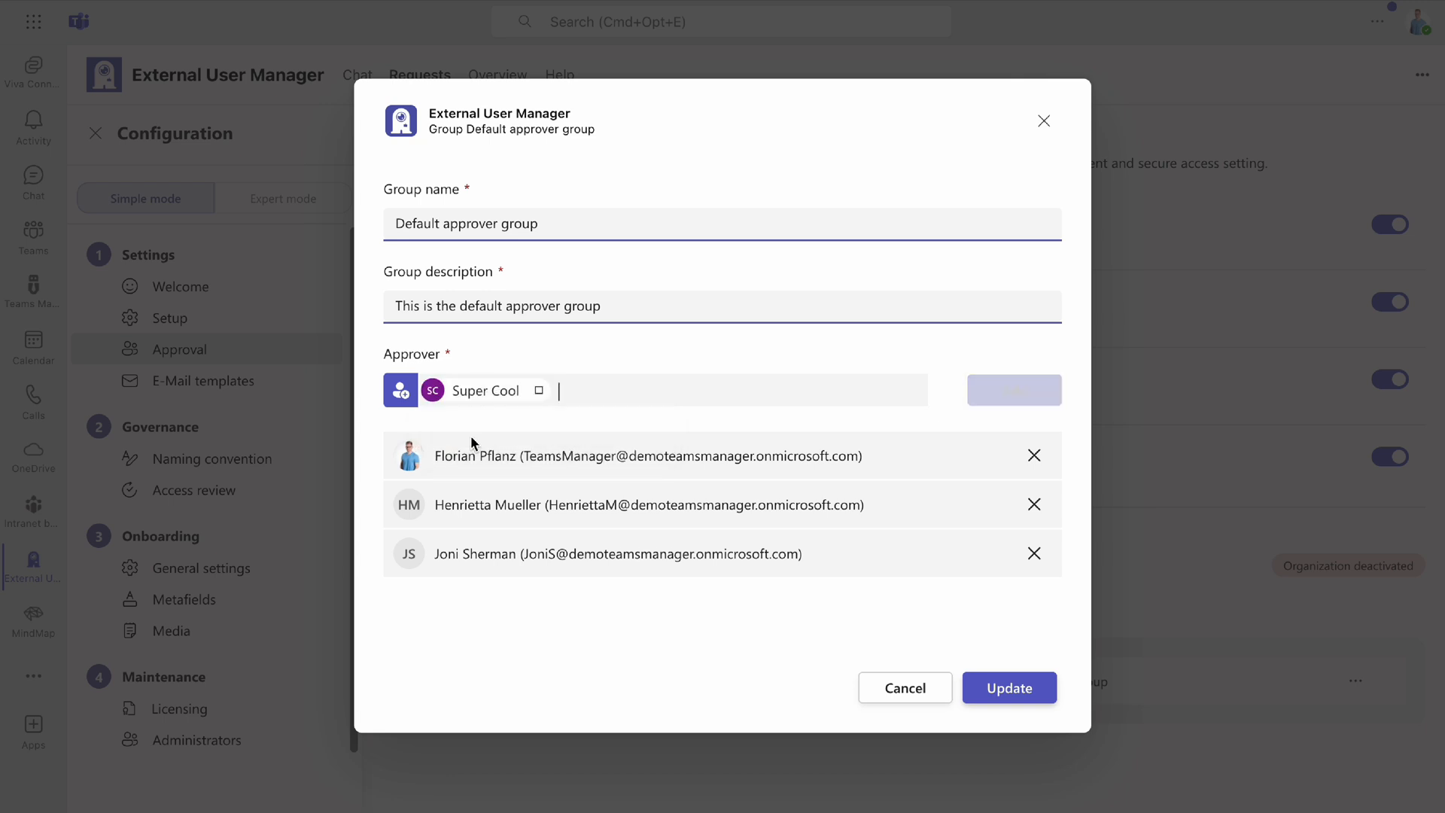
click(1013, 390)
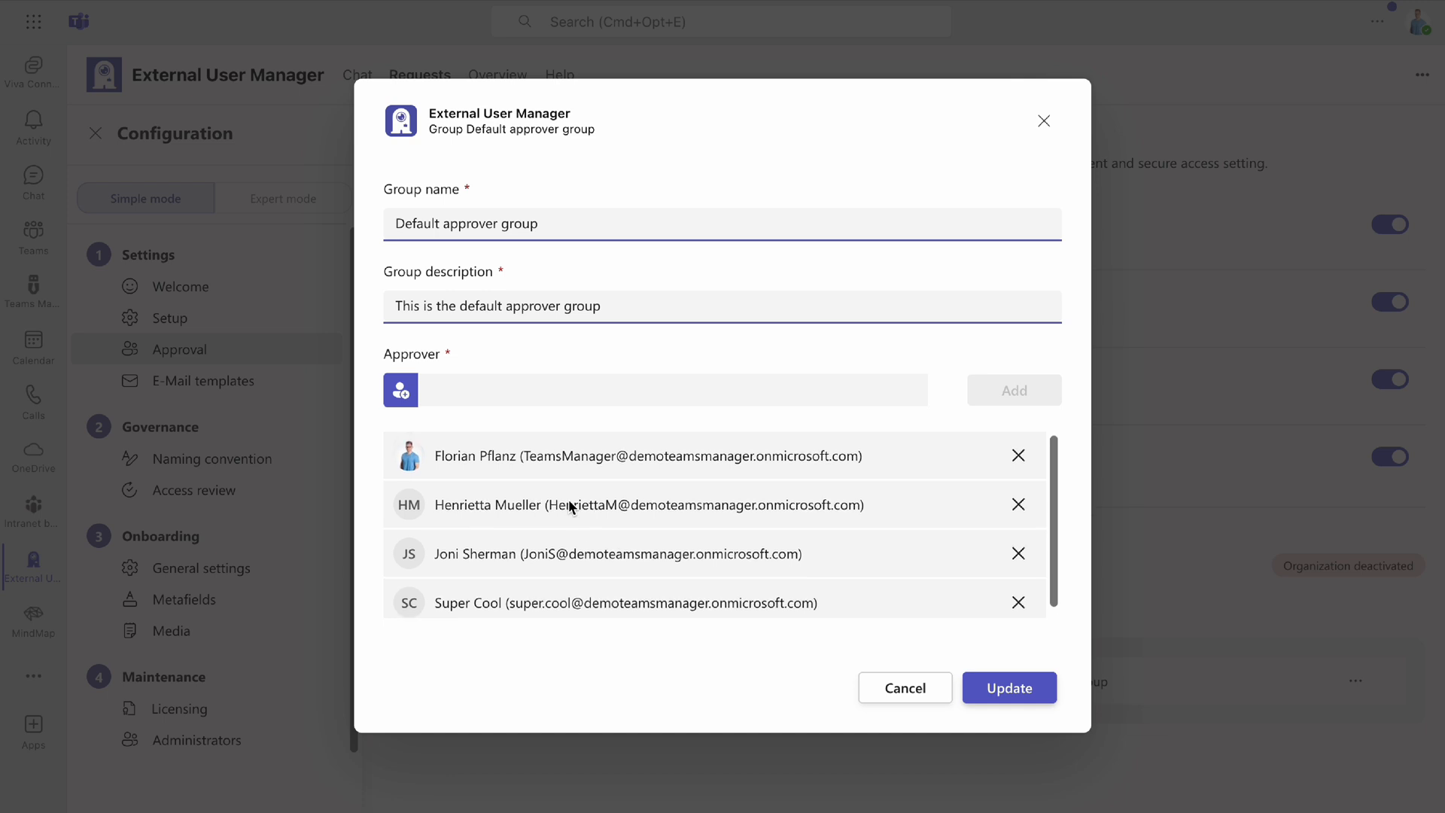
Add the Admin Group security group to the approvers.
text(admin Group)
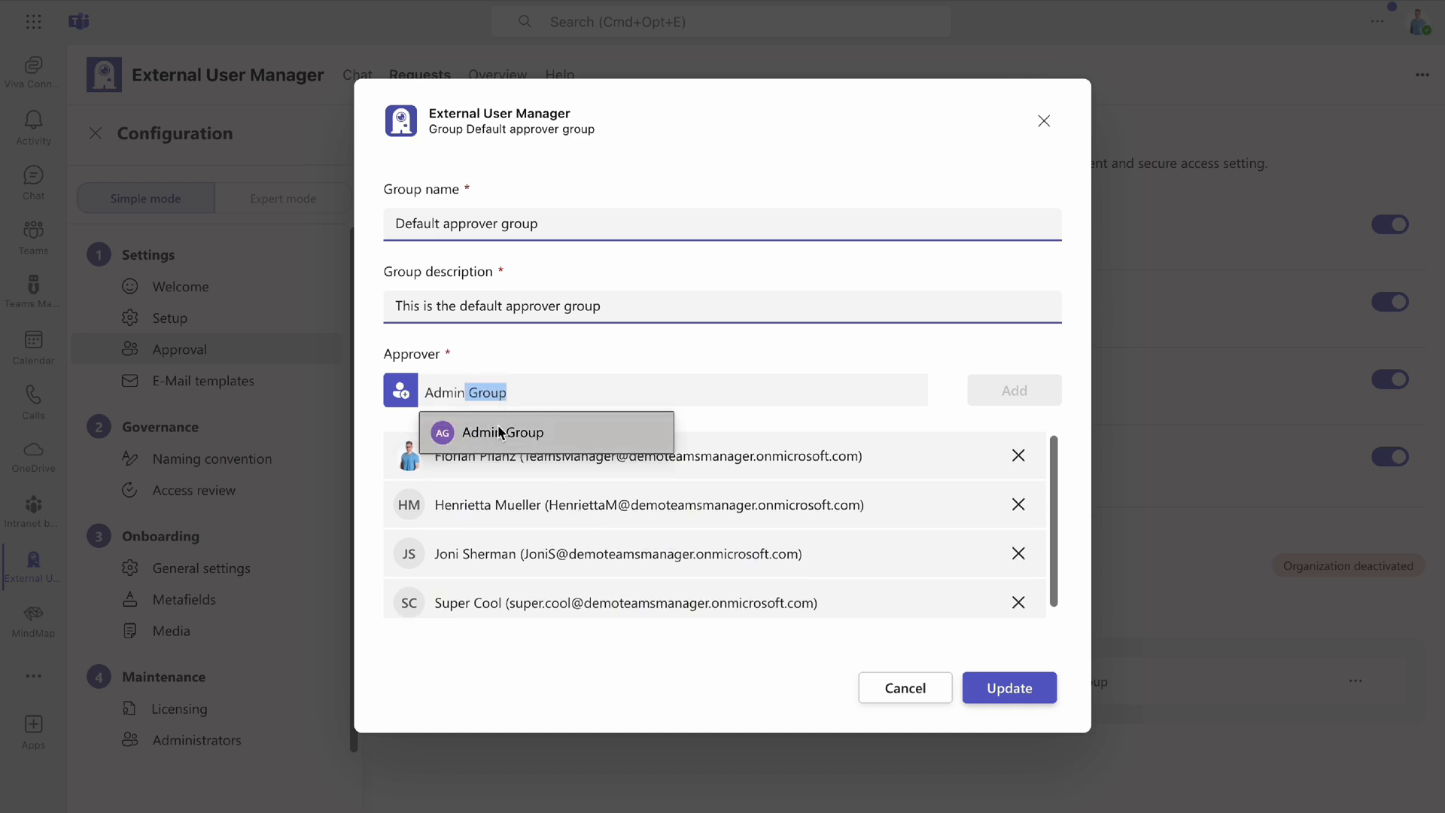
click(502, 431)
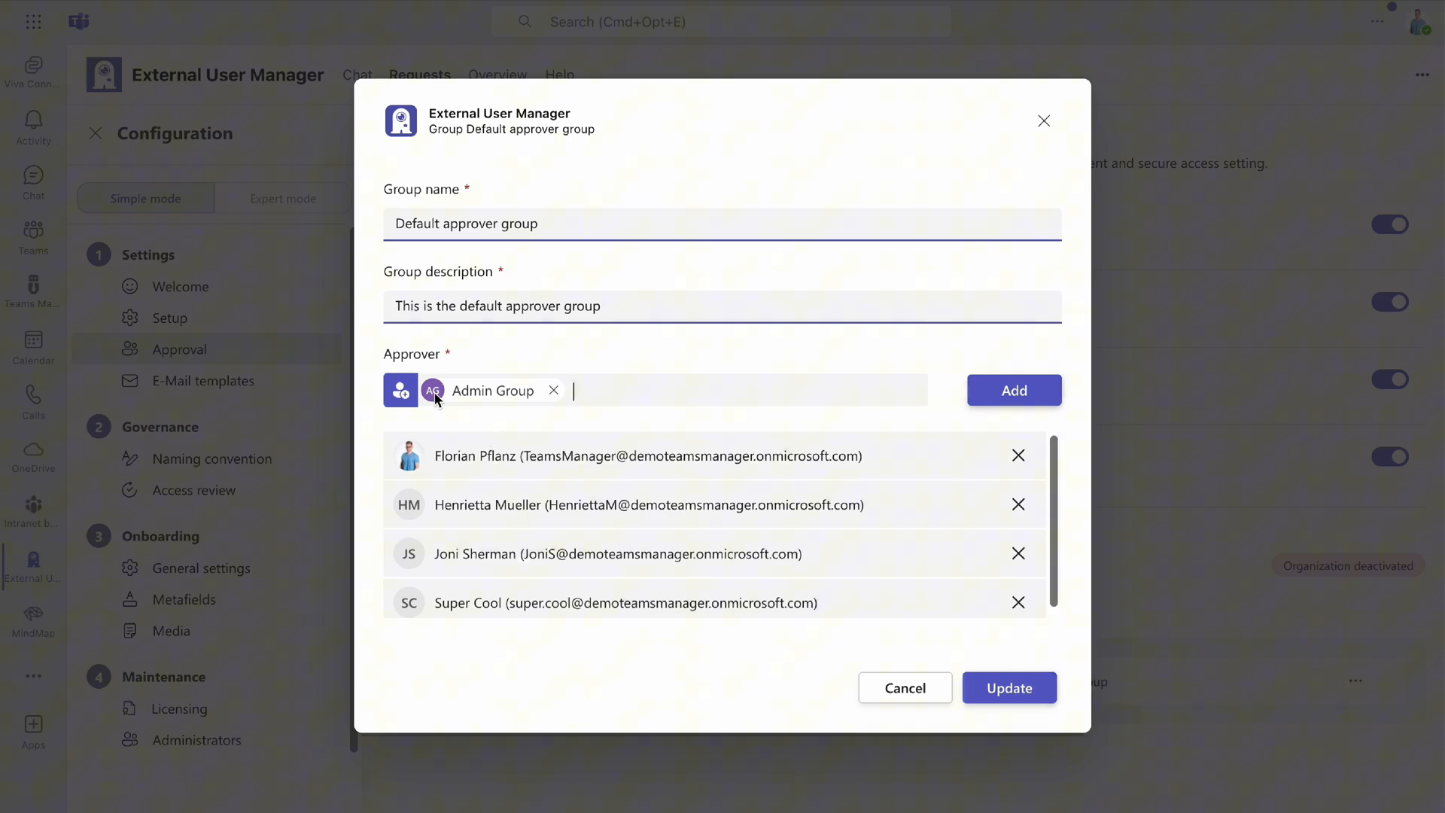
click(553, 389)
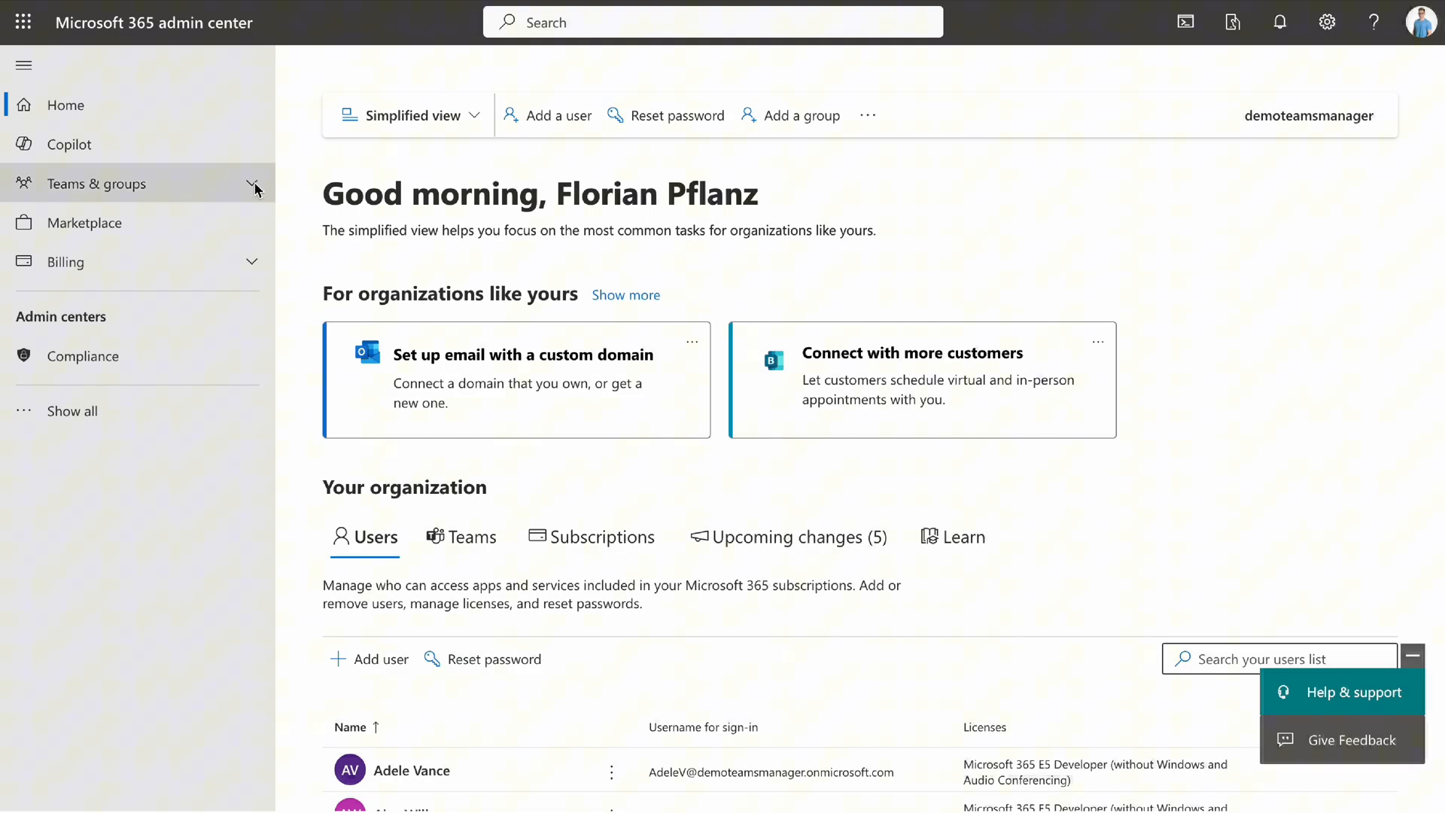
Start adding a security group from Active teams & groups in the admin center.
click(139, 182)
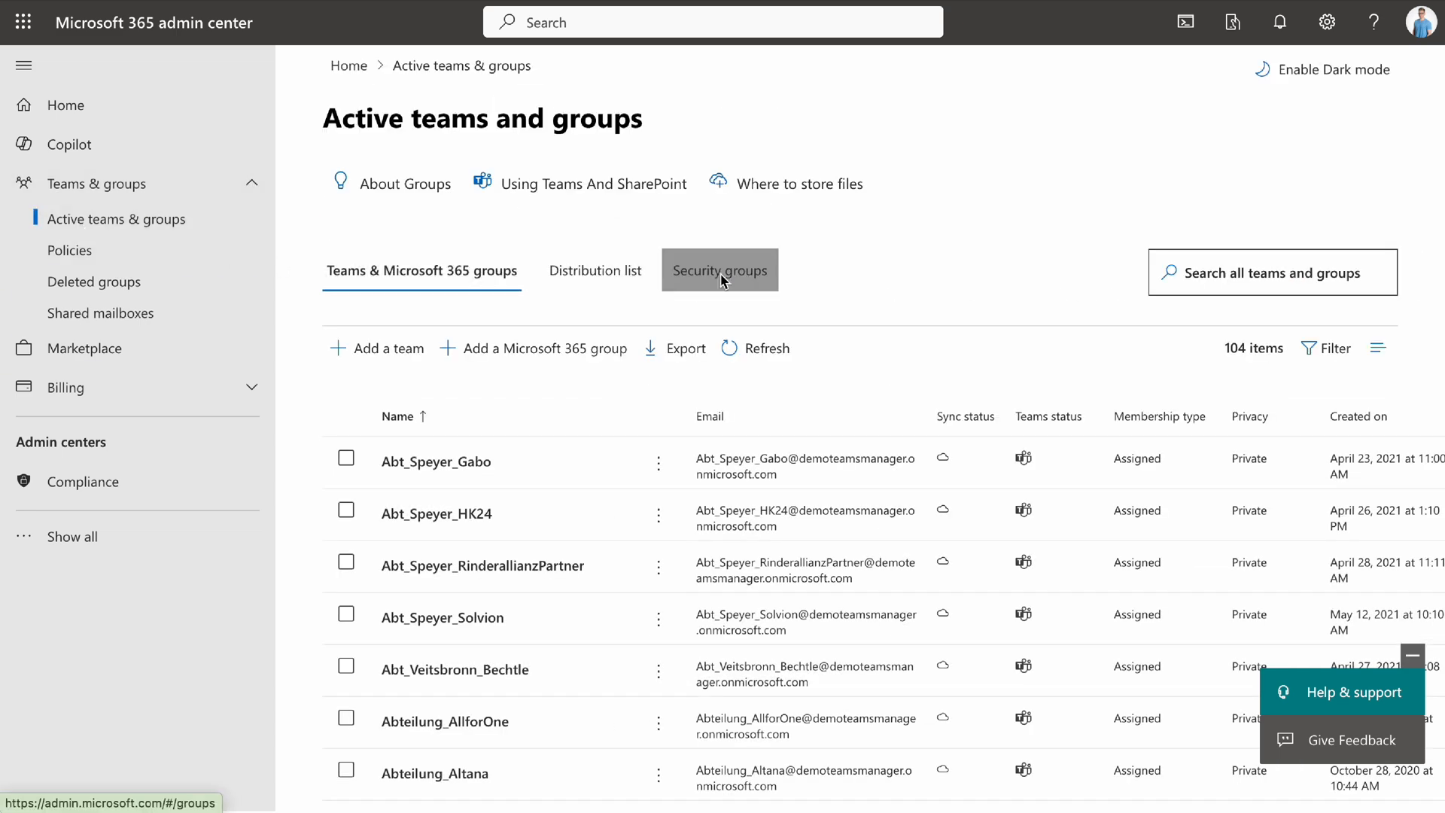
click(719, 270)
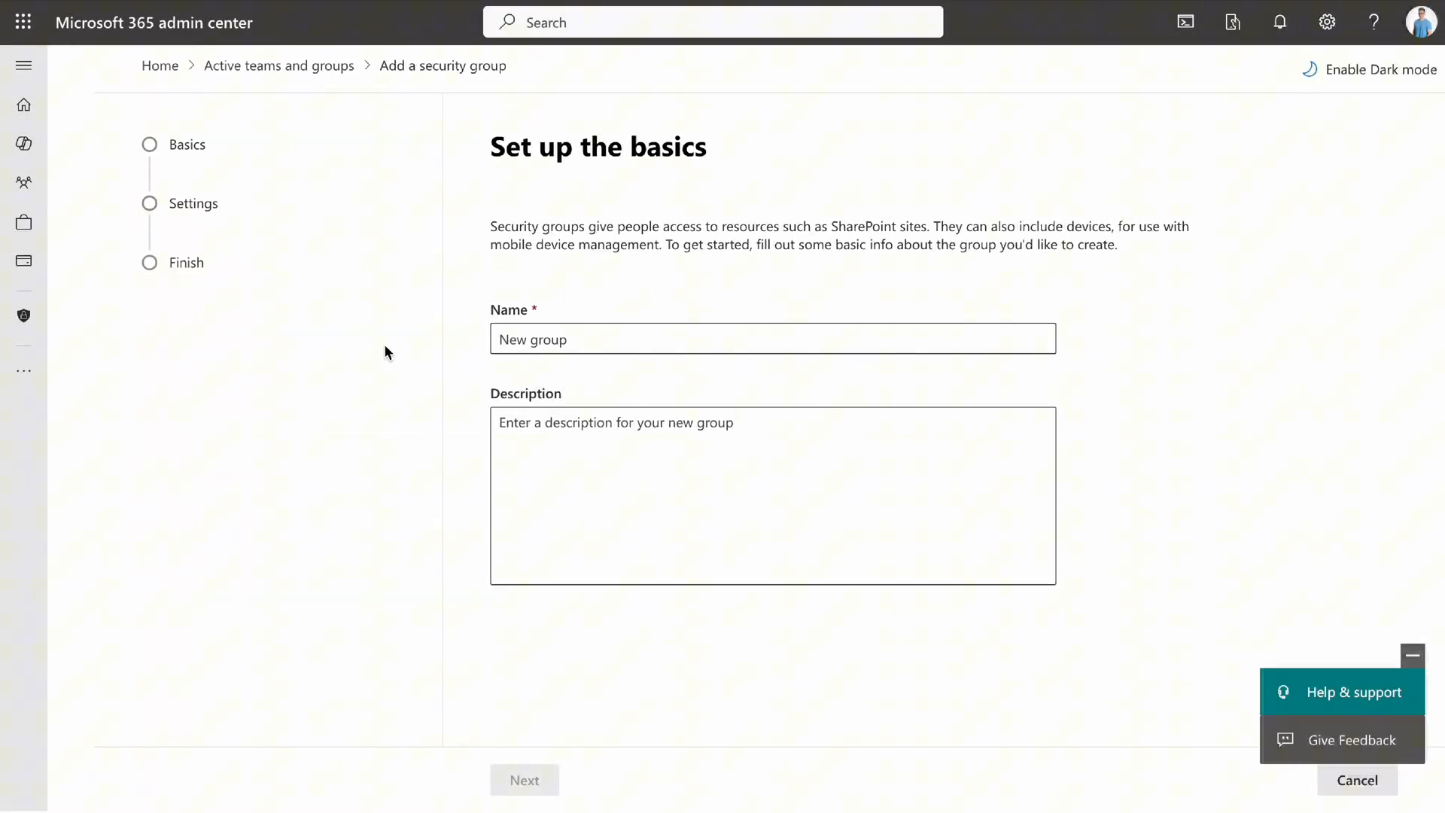
Create the security group 'EUM Approval Group' and close the confirmation.
text(EUM Admin G)
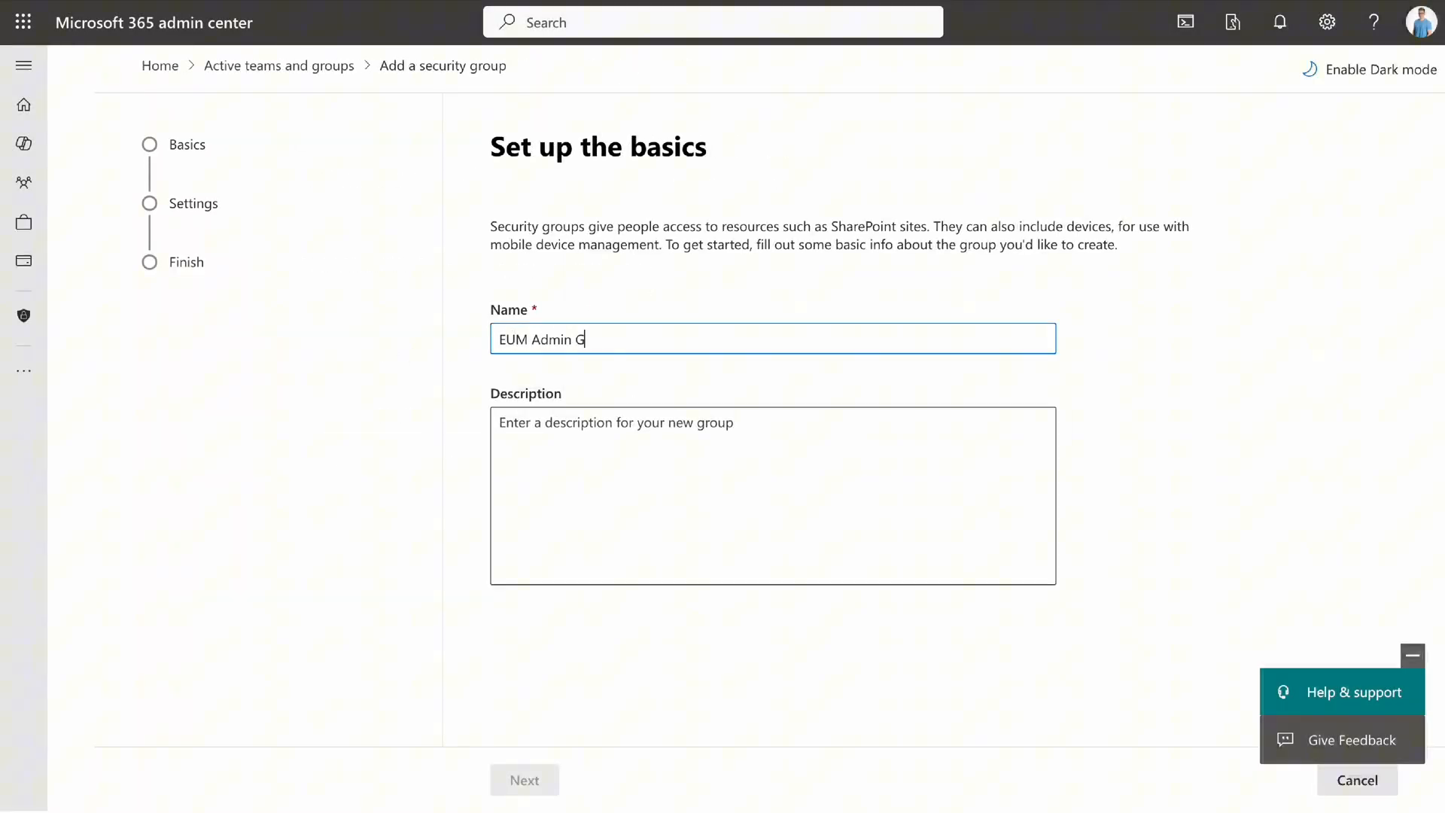
click(523, 780)
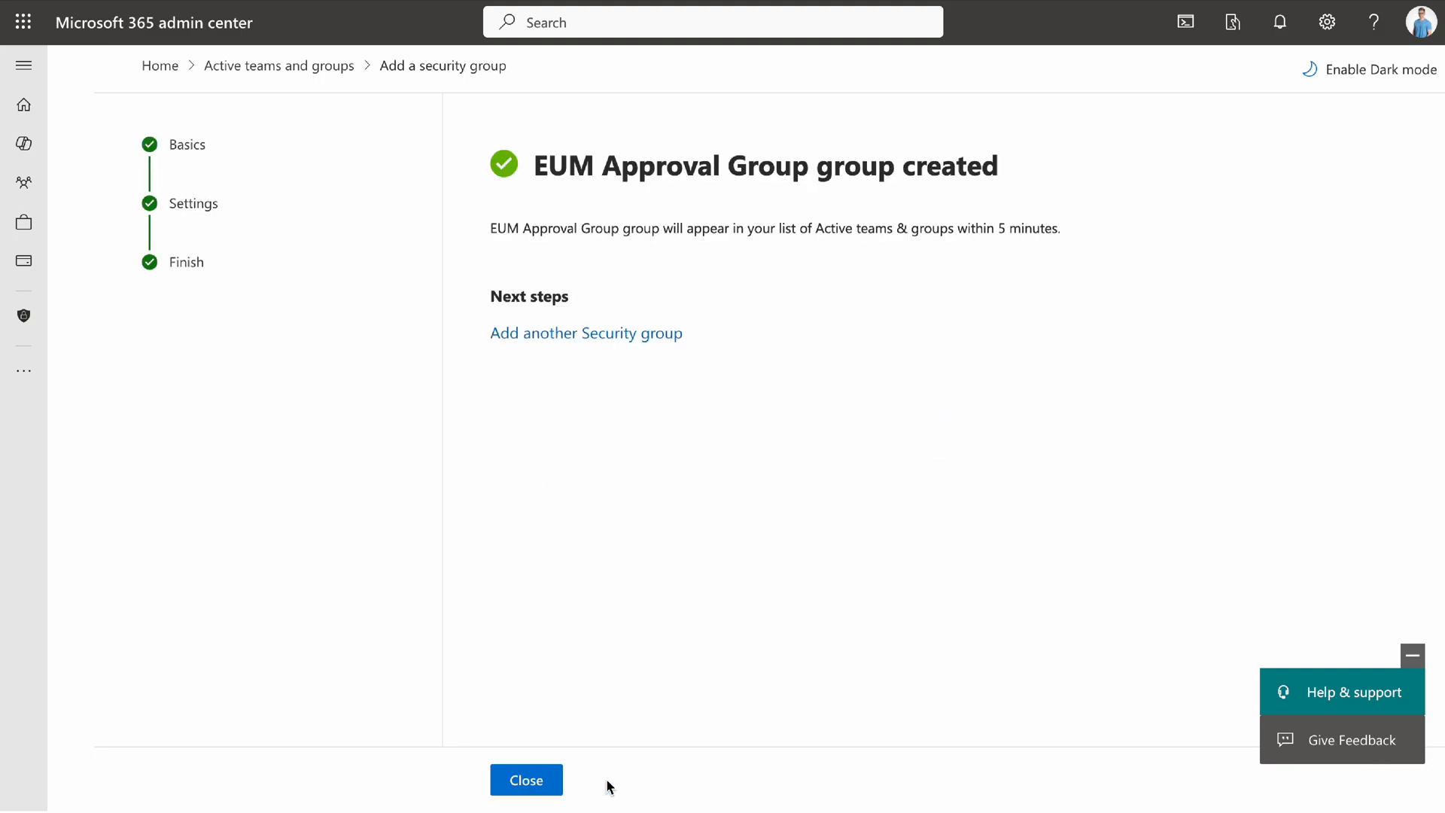
click(525, 779)
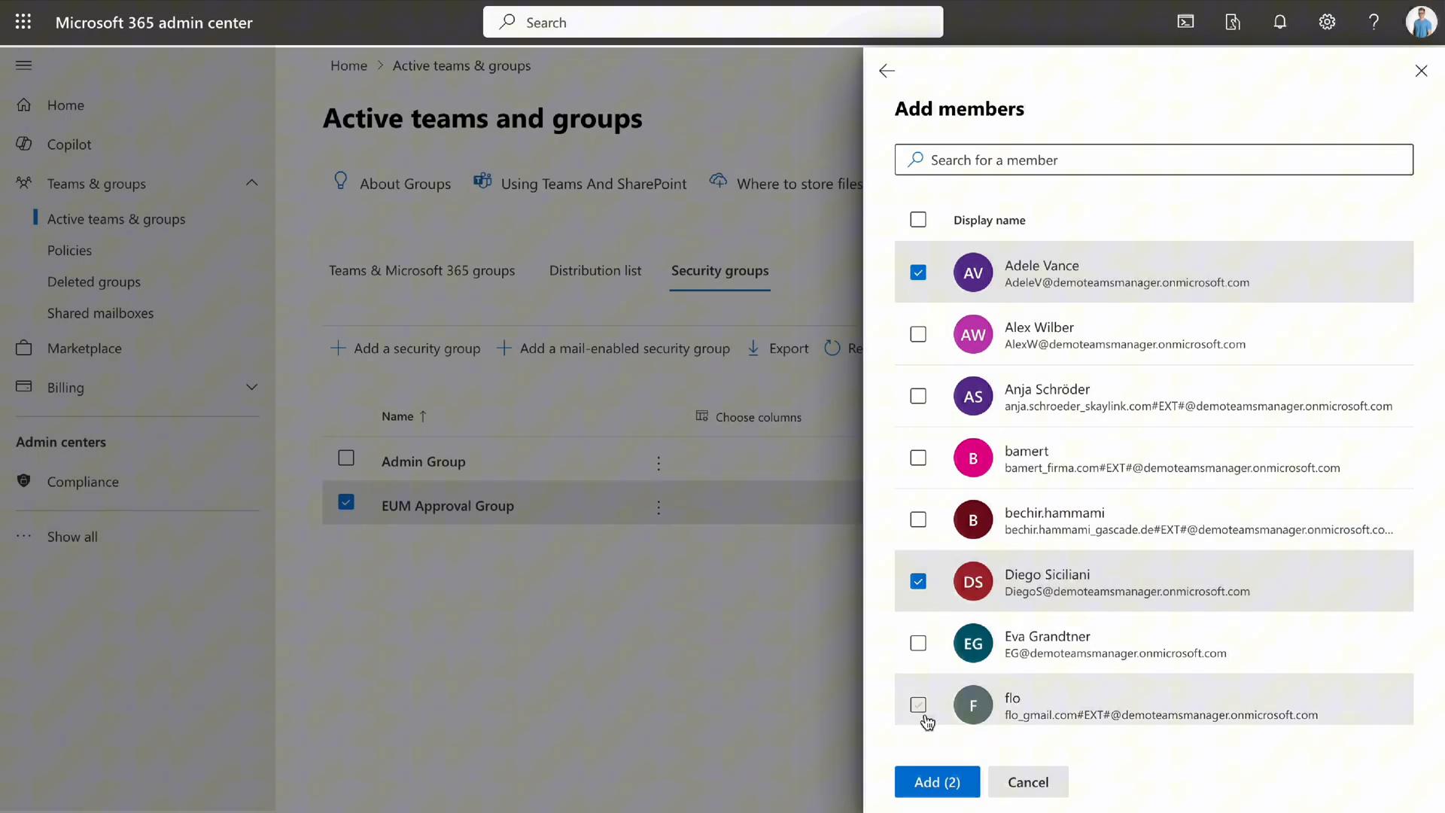
Add two users as members of EUM Approval Group.
click(936, 781)
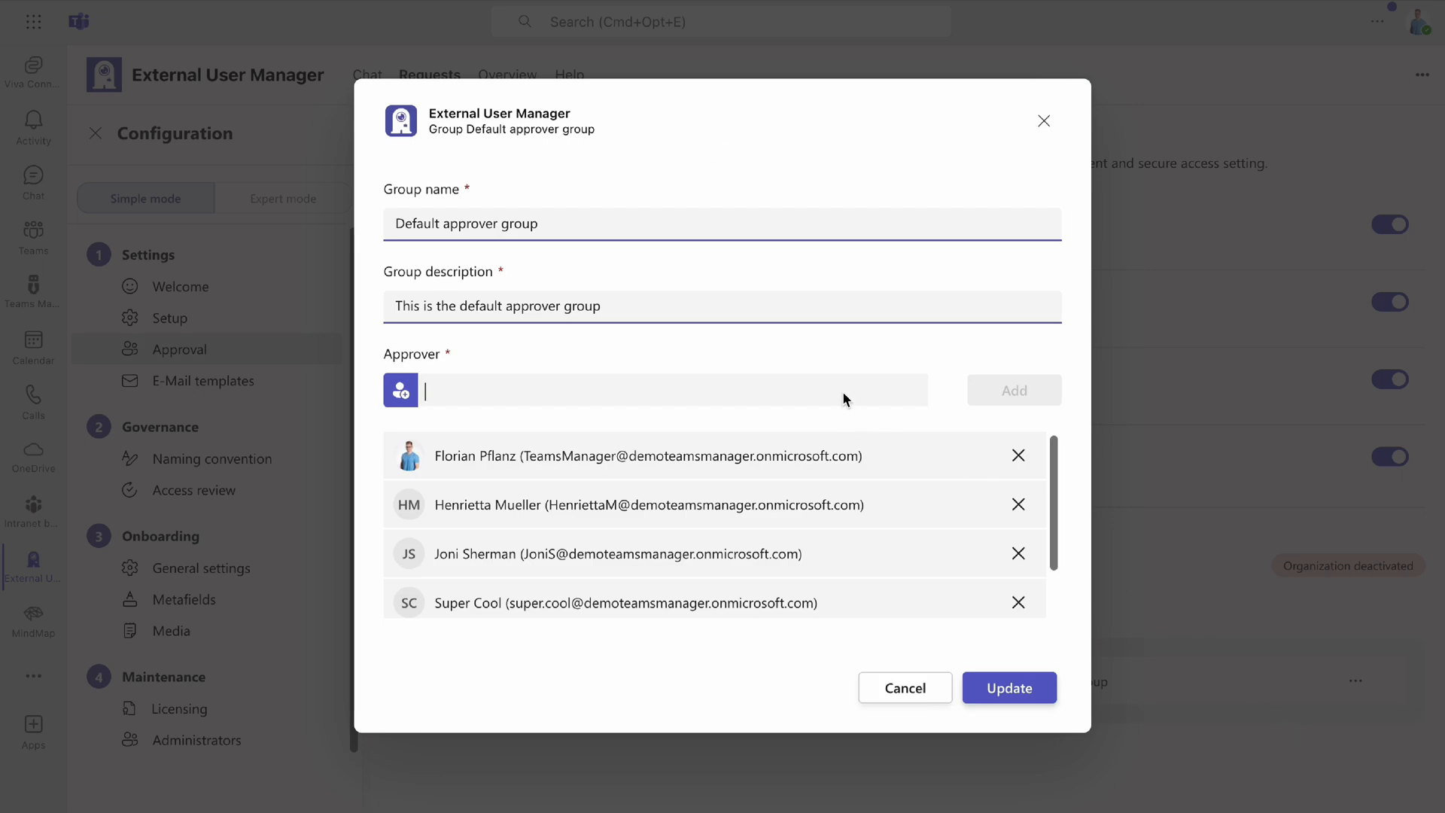
Search 'EUM' and add EUM Approval Group to the Default approver group's approvers.
text(EUM)
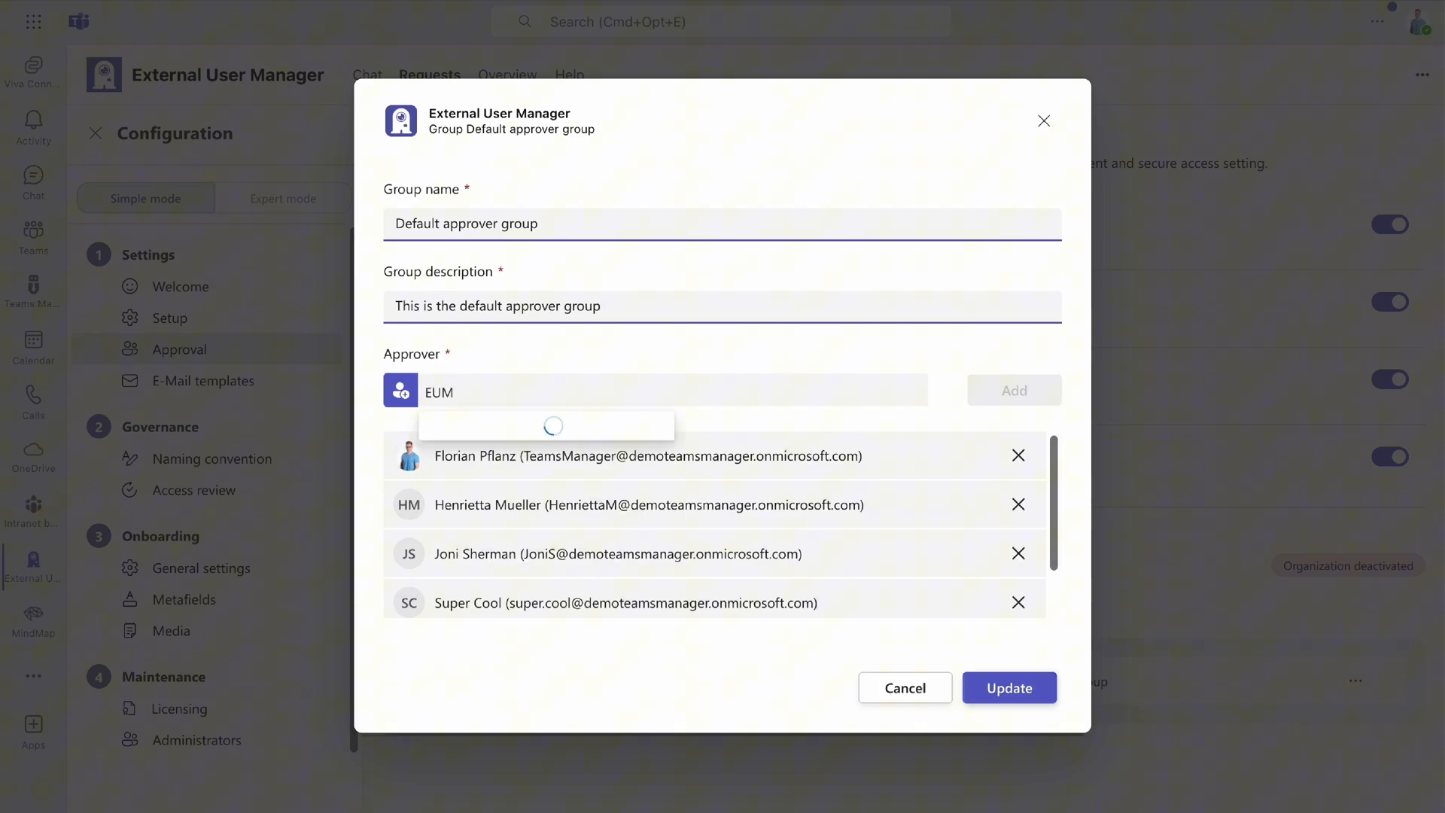
click(553, 425)
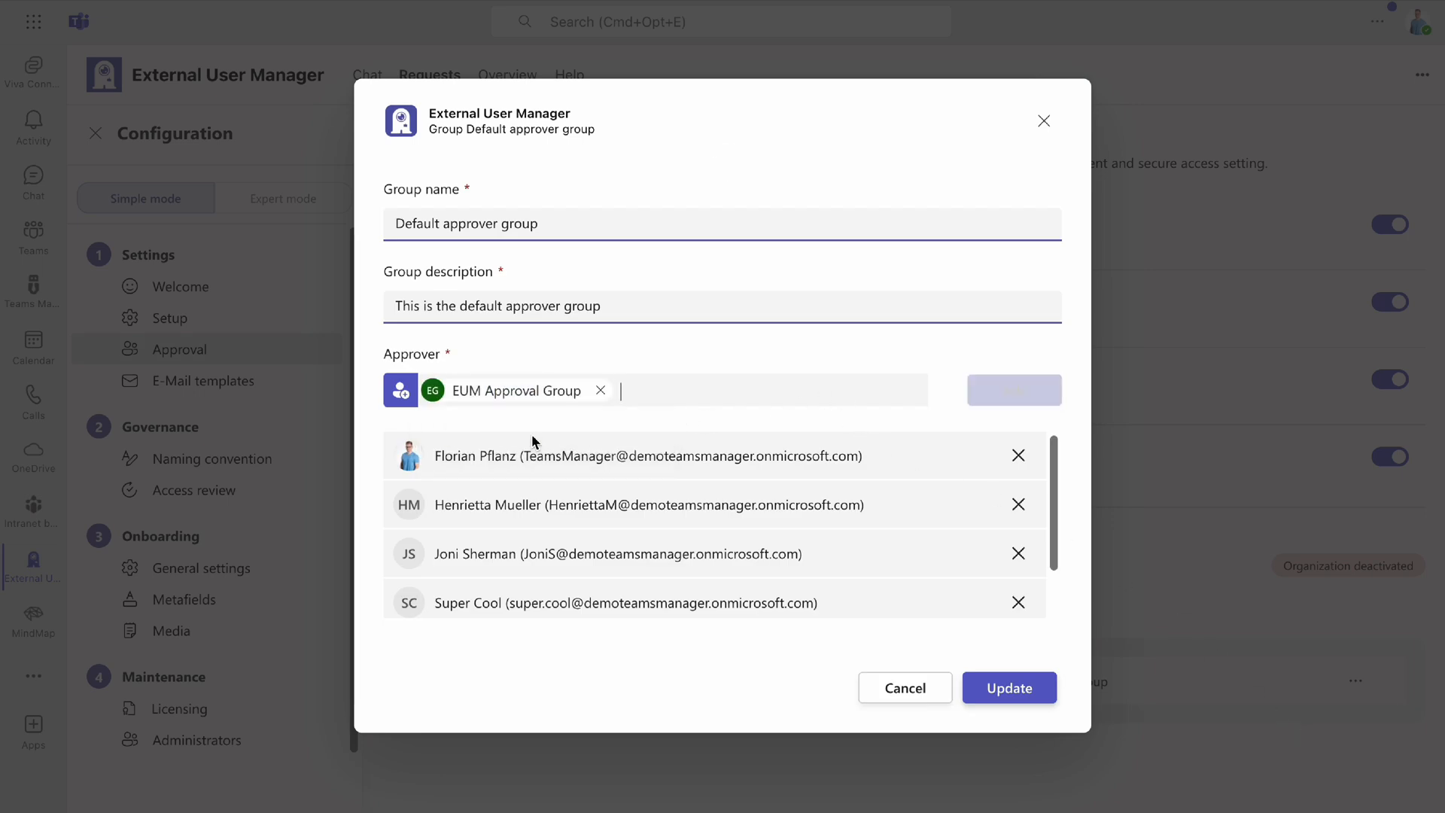
click(600, 389)
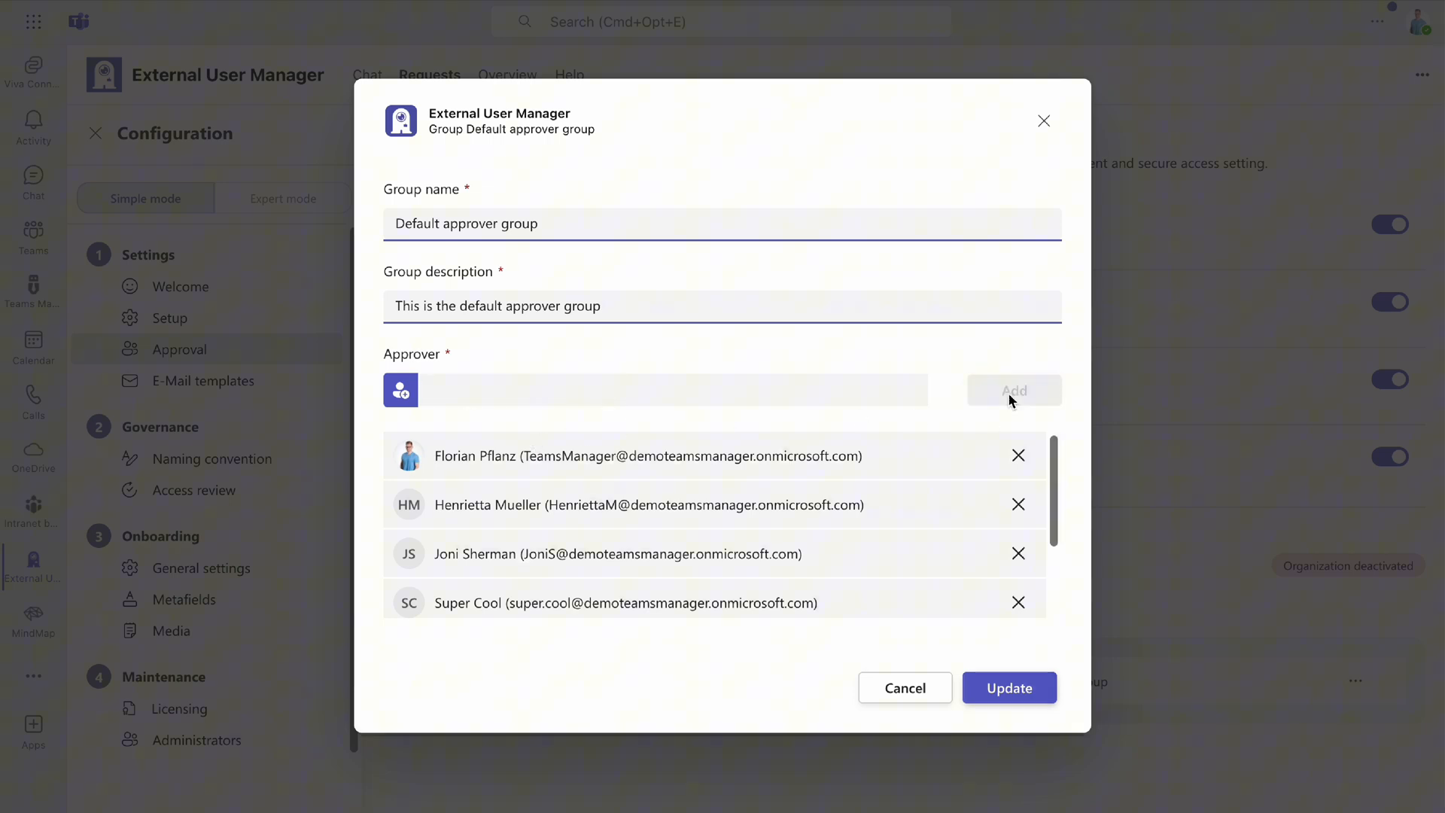
scroll(down, 3)
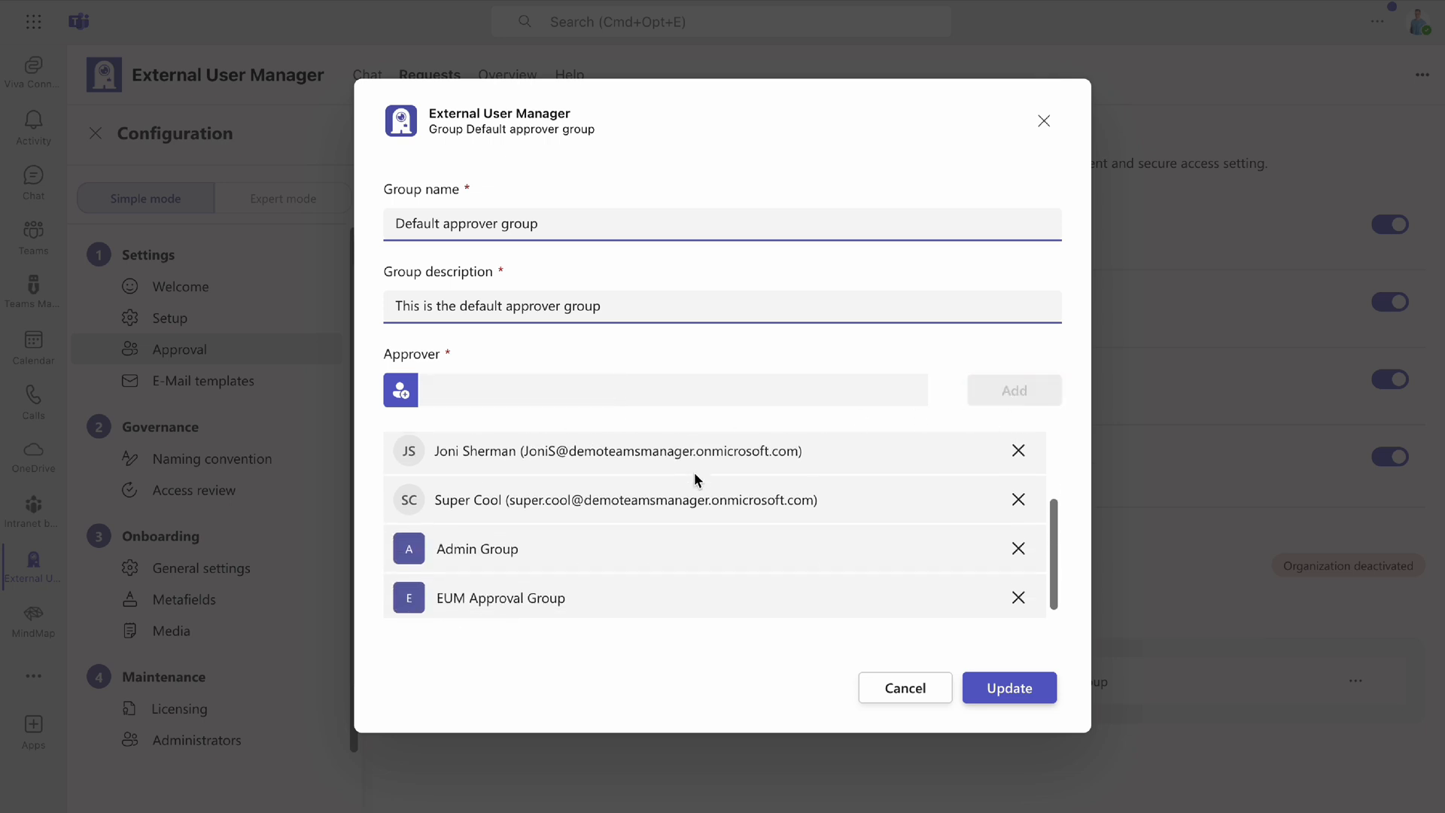